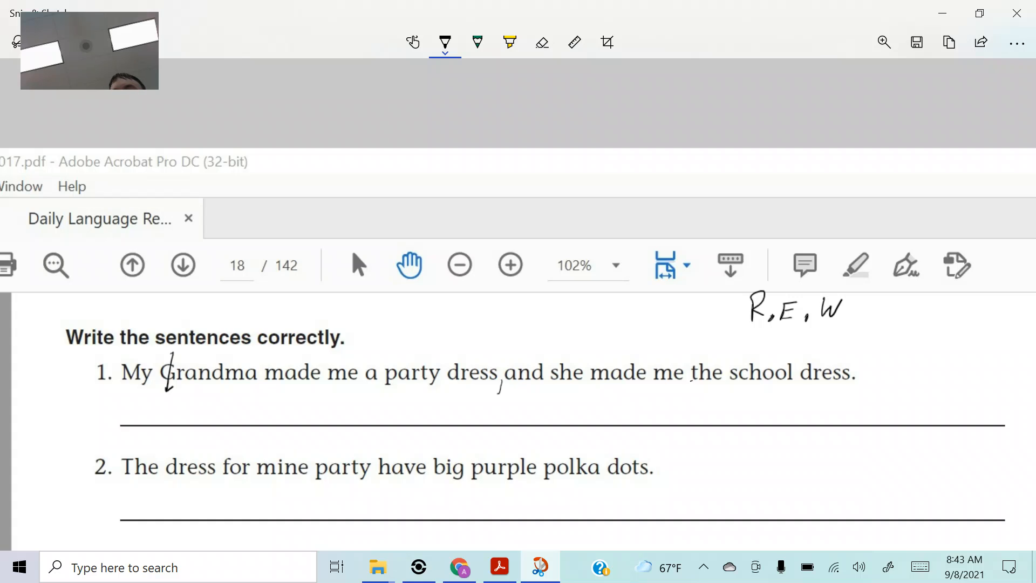
Strike through 'the' in sentence 1 and handwrite 'a' above it in pen.
left_click_drag(697, 367, 713, 343)
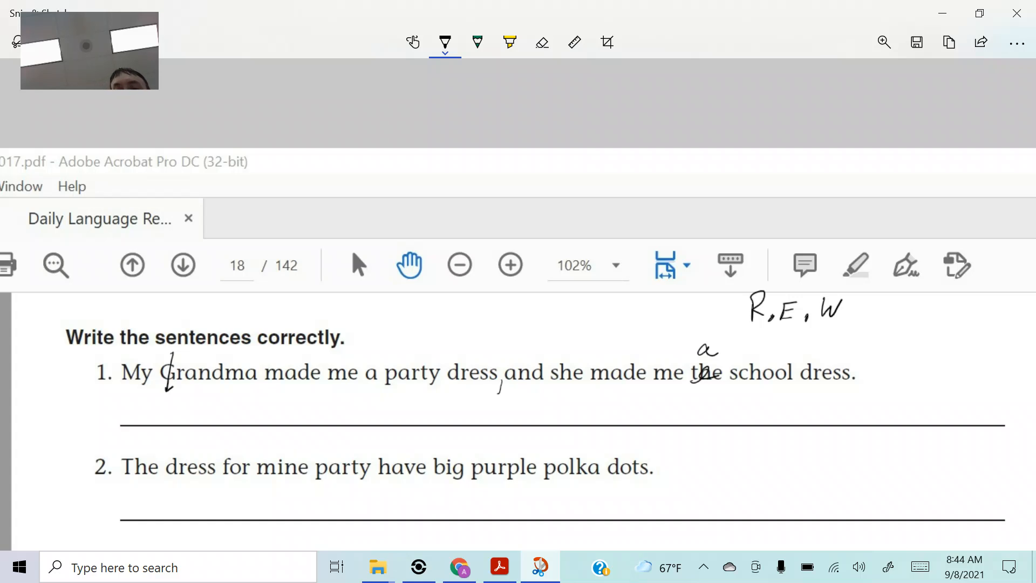
Insert 'also' before 'she', then take the yellow highlighter for the corrections.
left_click(831, 566)
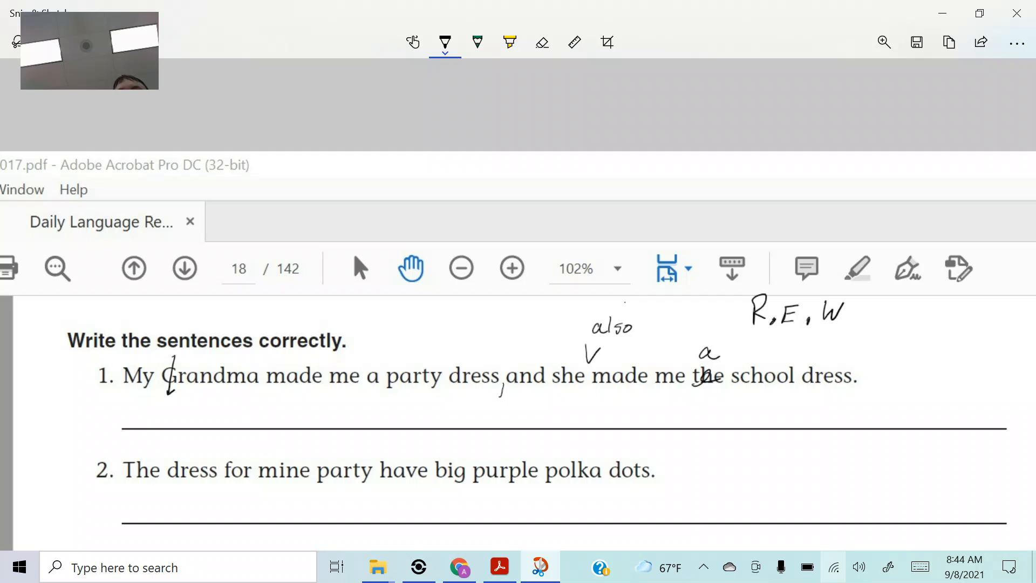
left_click(510, 42)
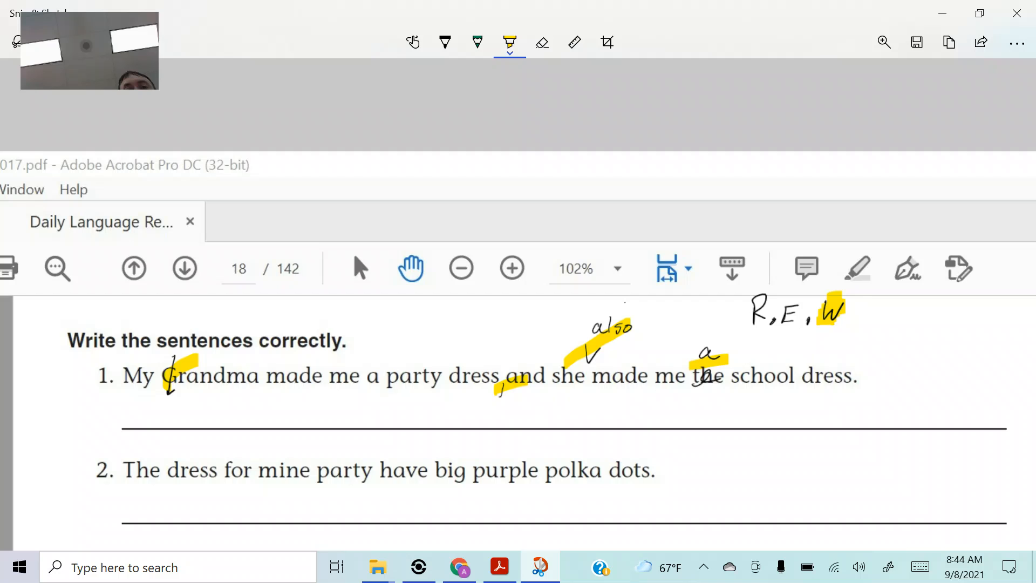
Pick the pencil tool ready for the next corrections.
left_click(476, 42)
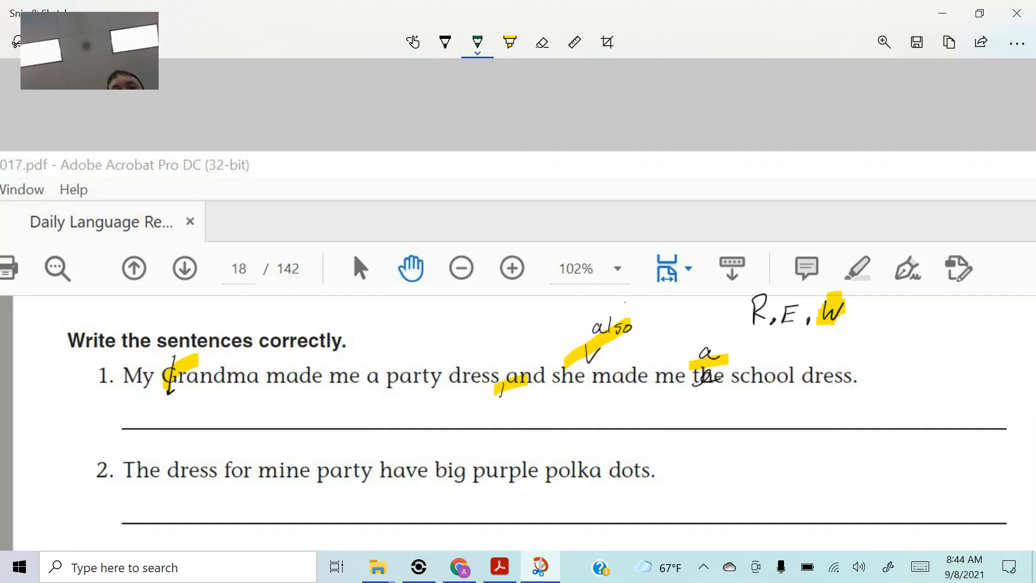
left_click(477, 42)
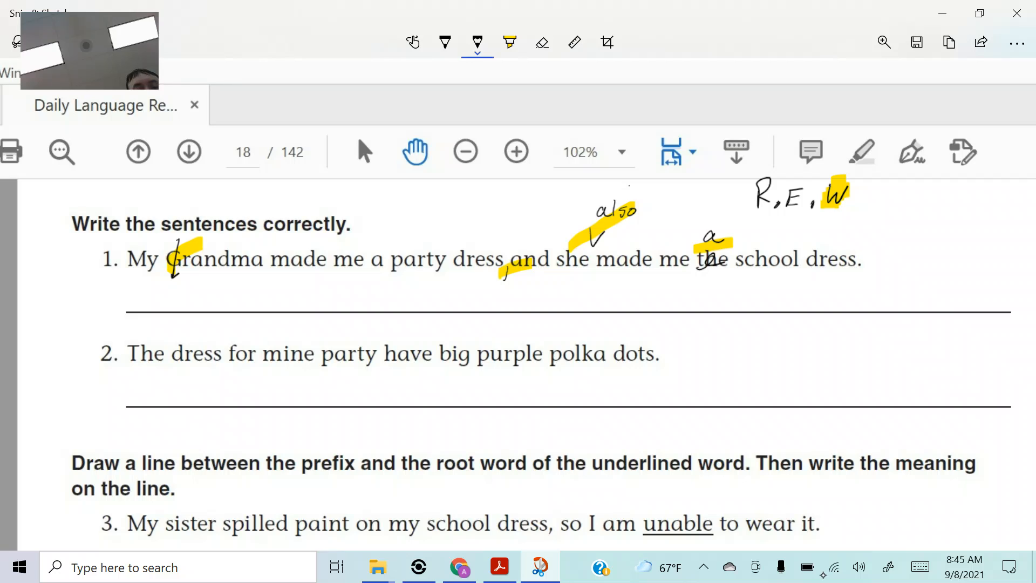
Correct 'mine' to 'my' in pencil and 'have' to 'has' in pen.
left_click_drag(271, 327, 298, 370)
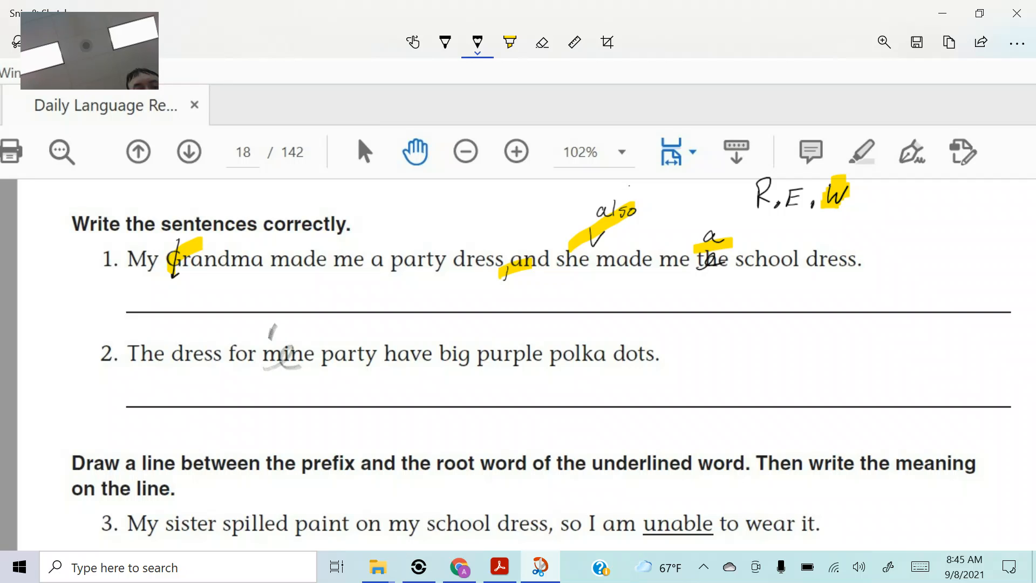
left_click_drag(271, 343, 298, 360)
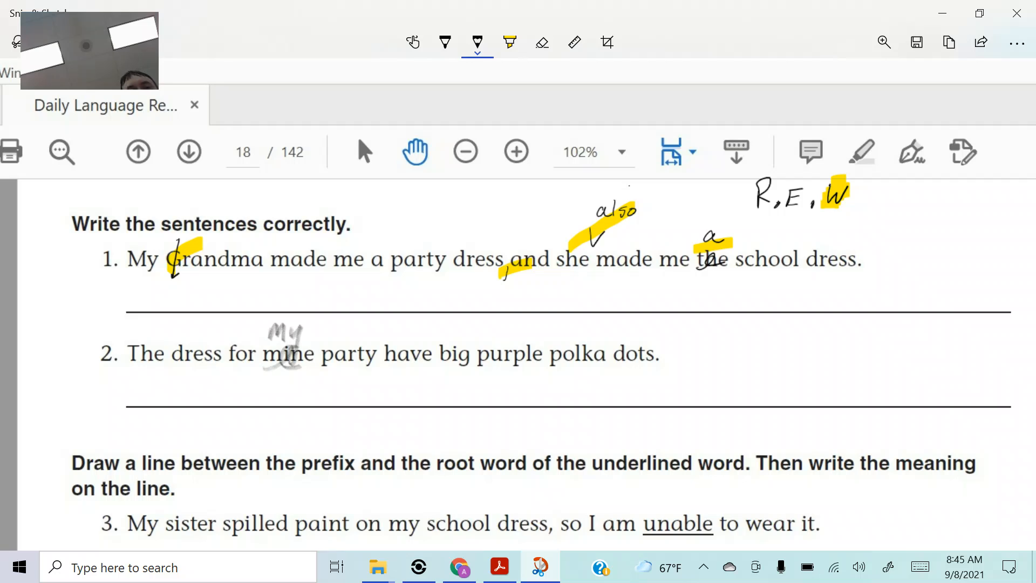
left_click(444, 42)
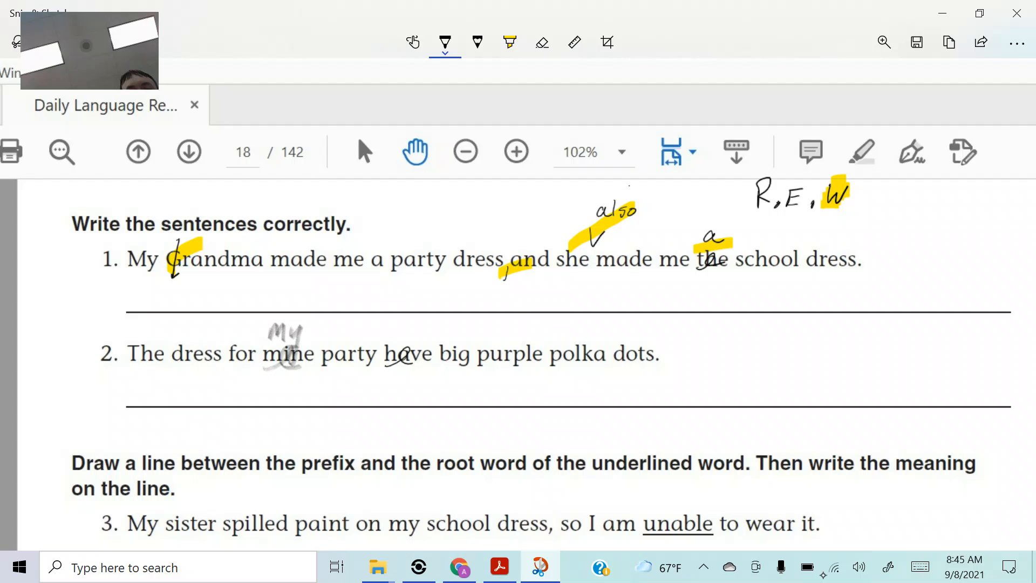
left_click_drag(390, 343, 429, 337)
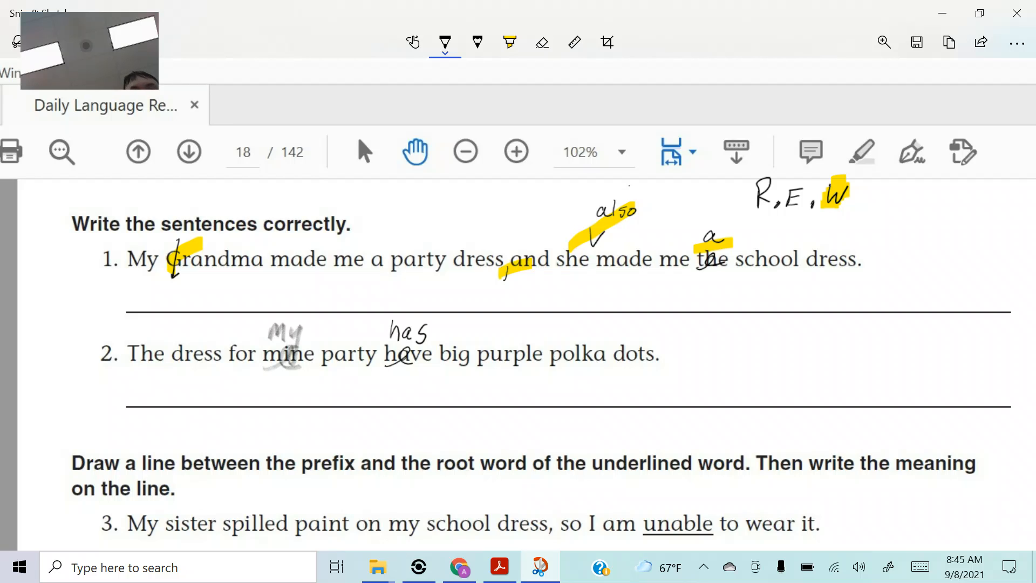
Highlight both sentence 2 corrections in yellow.
left_click(509, 42)
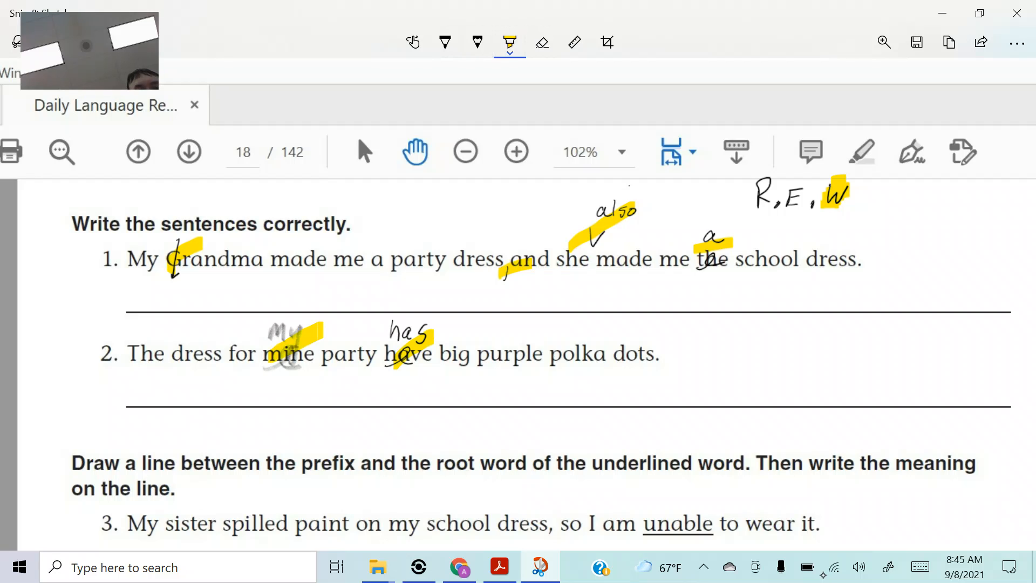
left_click(445, 42)
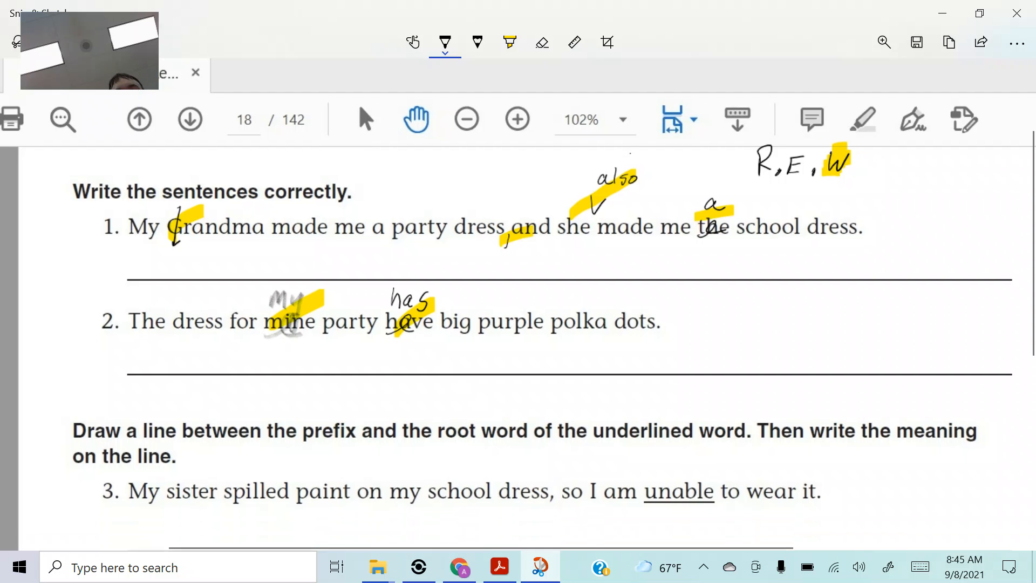
Zoom the screenshot so exercise 3 on 'unable' fills the window.
scroll("down", 3)
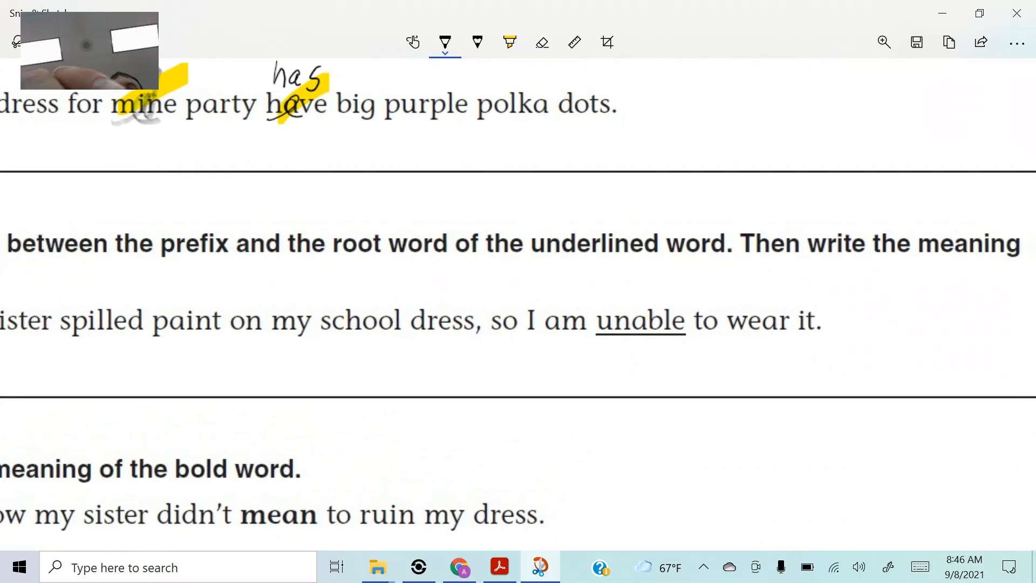
Write the prefix 'un' in red ink next to 'unable'.
left_click(445, 42)
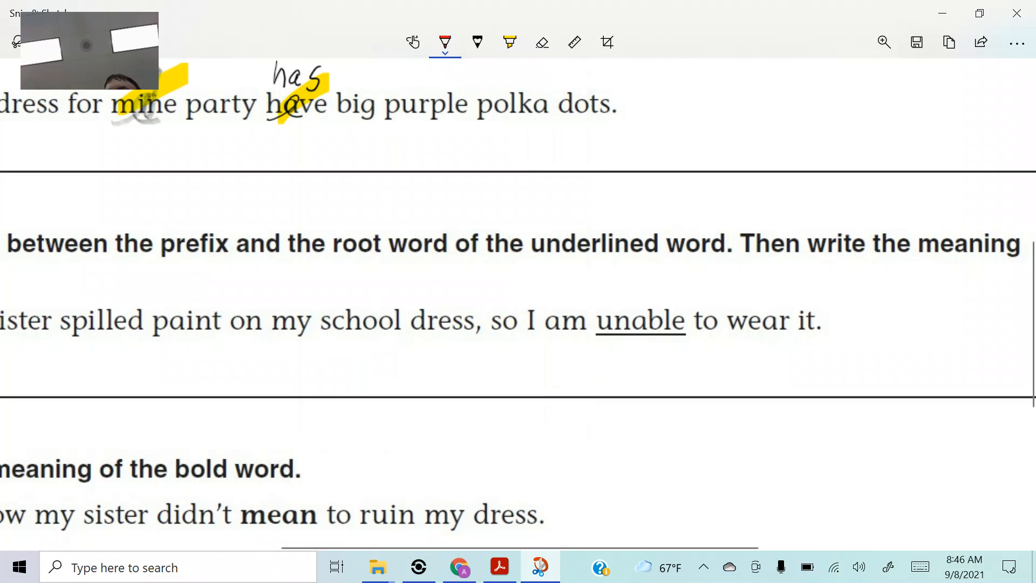
left_click_drag(846, 284, 878, 311)
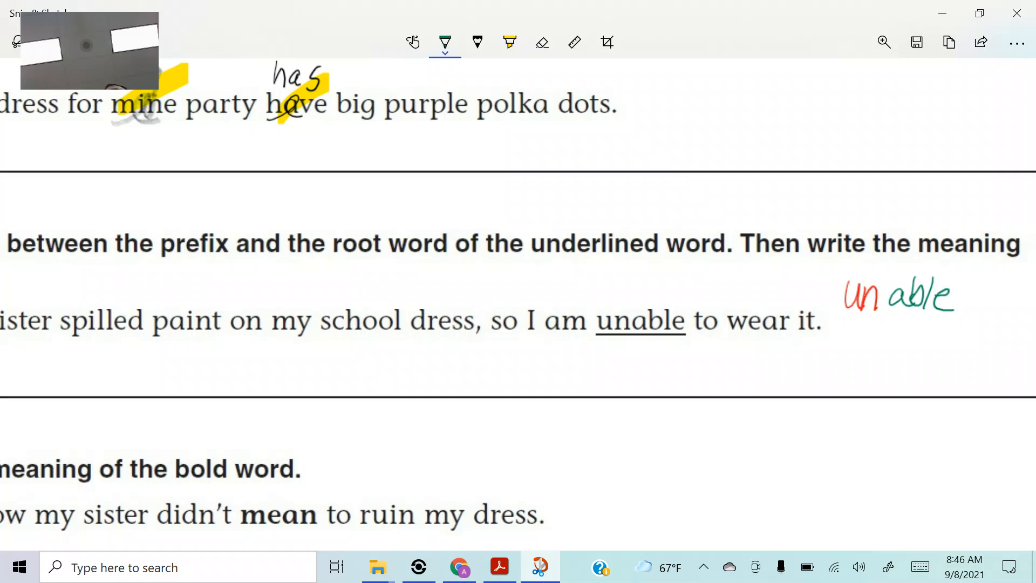
Write 'able' in green and 'Not able to do something.' on the meaning line.
left_click(444, 42)
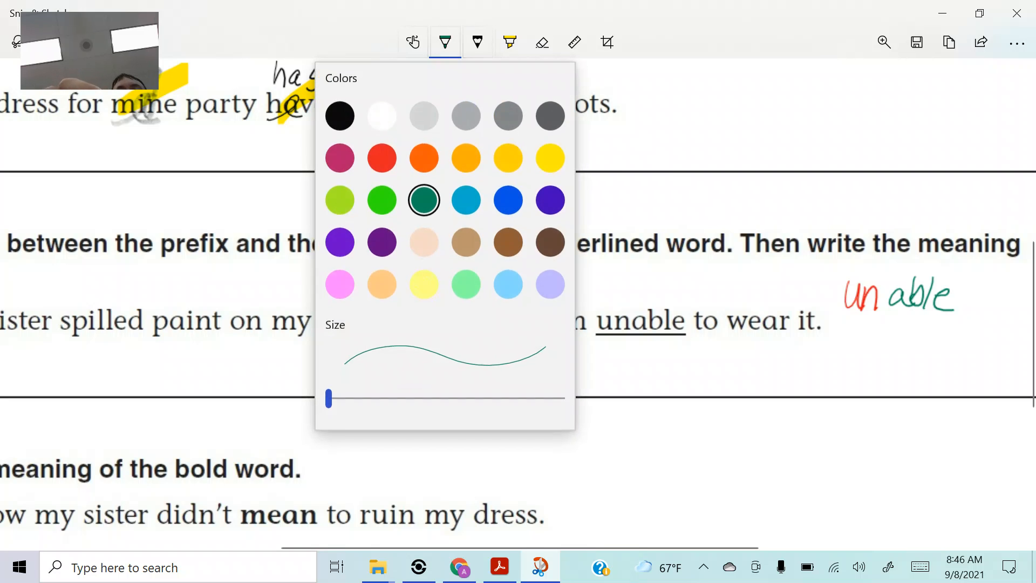
left_click(444, 42)
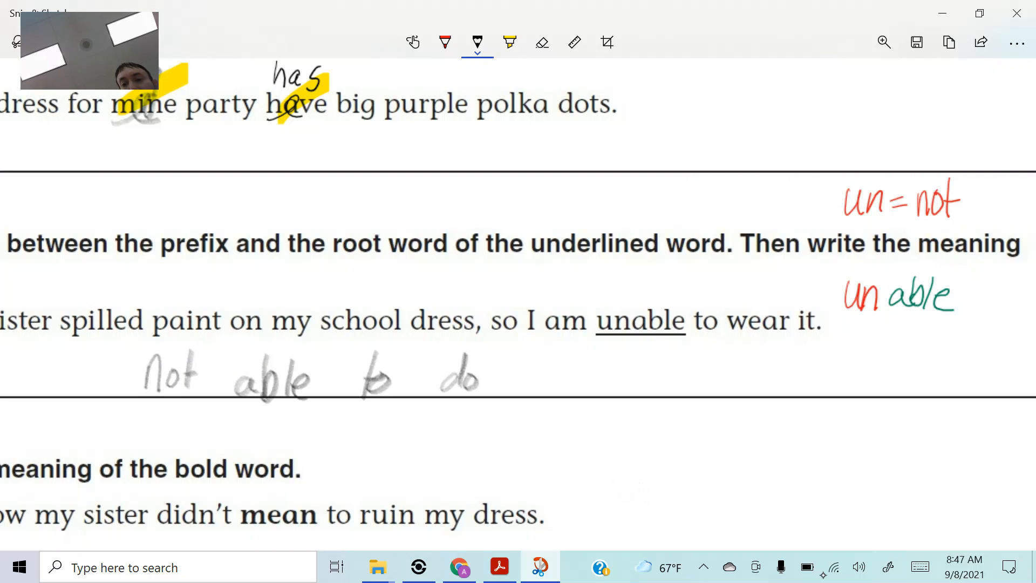
left_click_drag(522, 380, 634, 376)
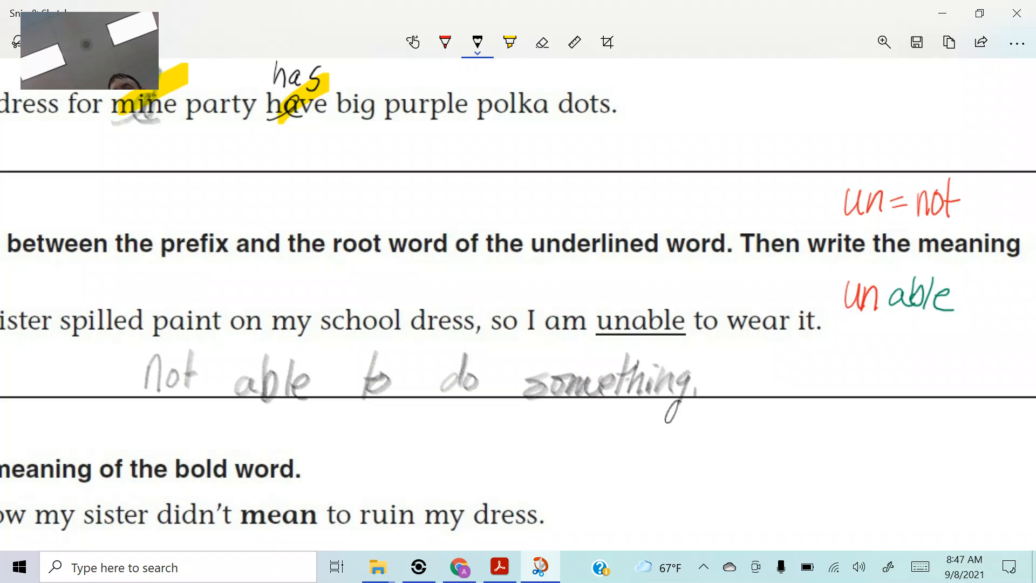
Scroll to exercise 4 and underline its bold word 'mean' in pencil.
scroll("down", 3)
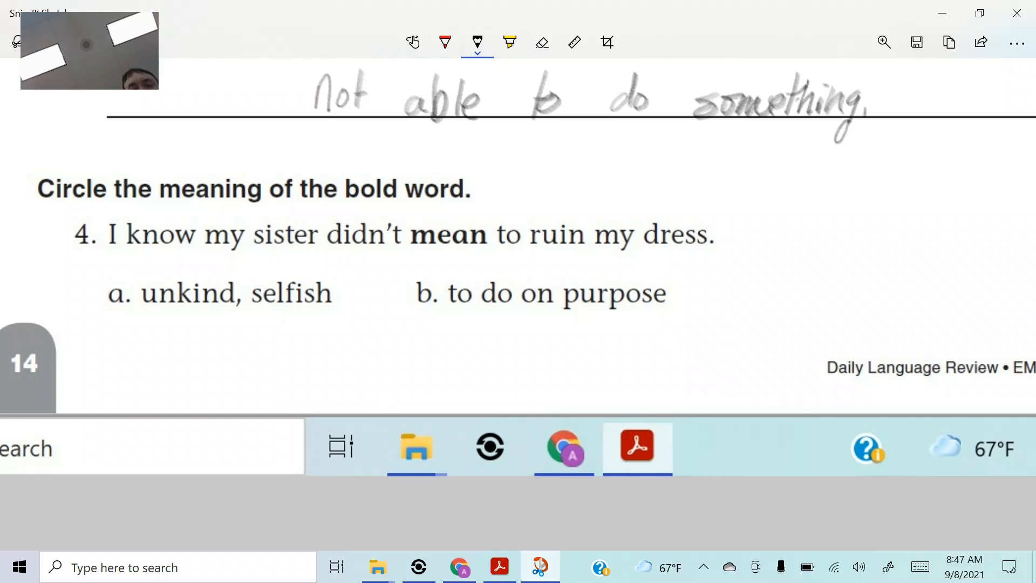
left_click_drag(402, 253, 466, 253)
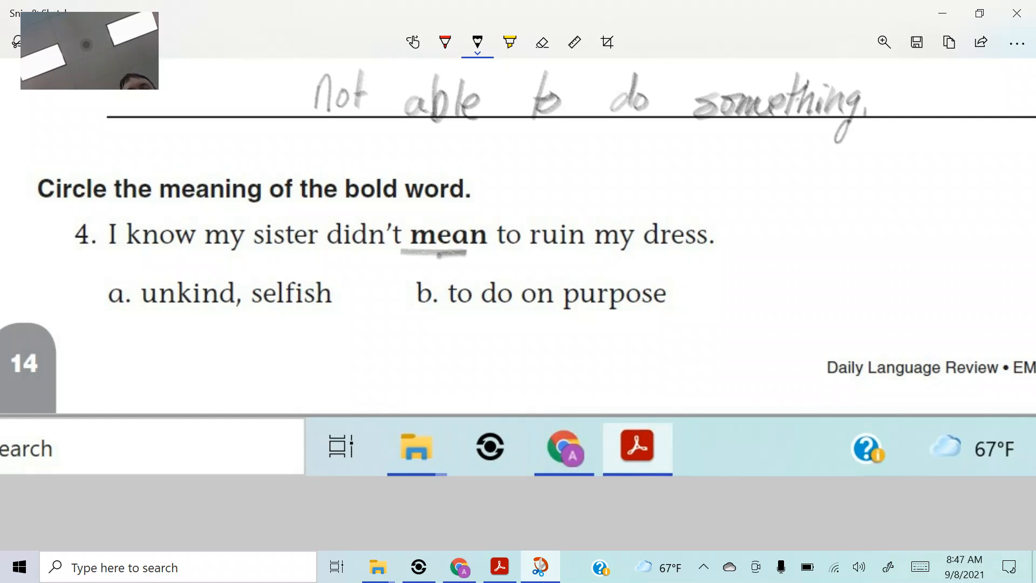